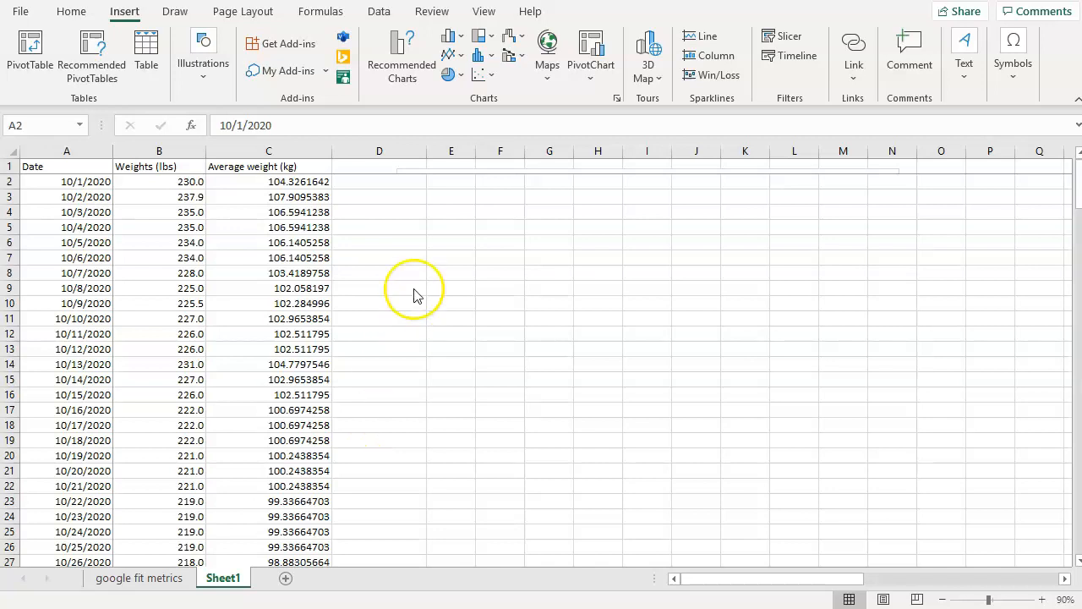
{"action": "mouse_move", "coordinate": [346, 201]}
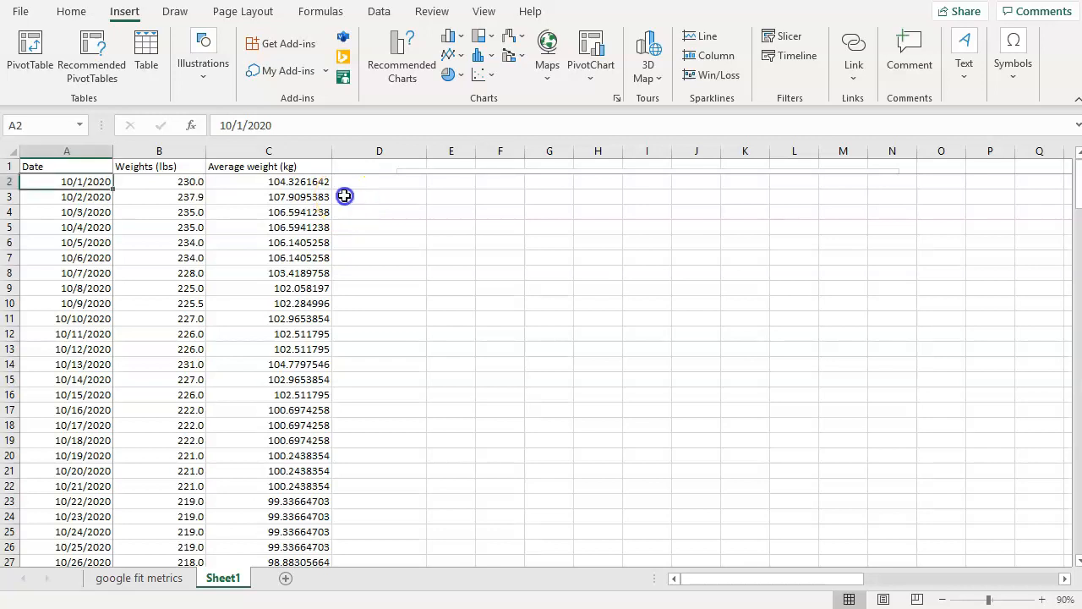
- Insert a 2-D line chart of Weights (lbs) and Average weight (kg) by date
{"action": "left_click", "coordinate": [379, 196]}
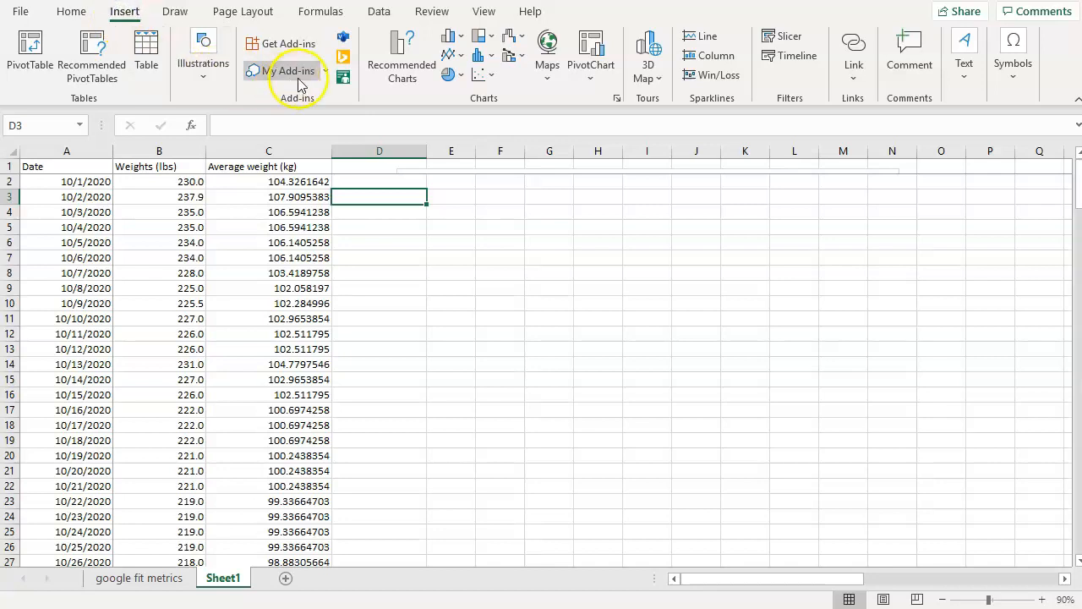
{"action": "mouse_move", "coordinate": [451, 55]}
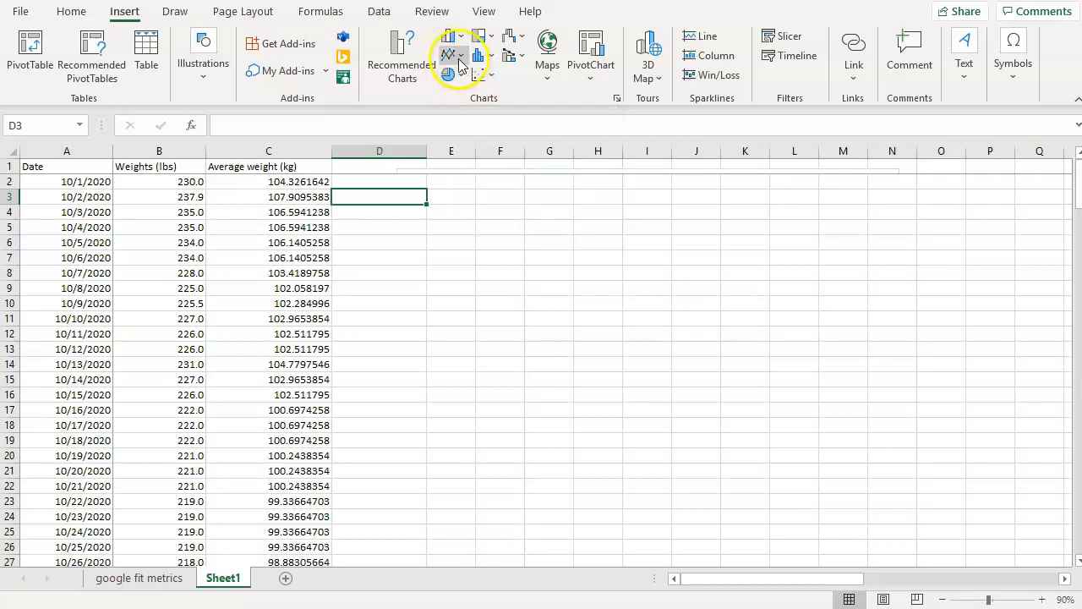
{"action": "left_click", "coordinate": [449, 56]}
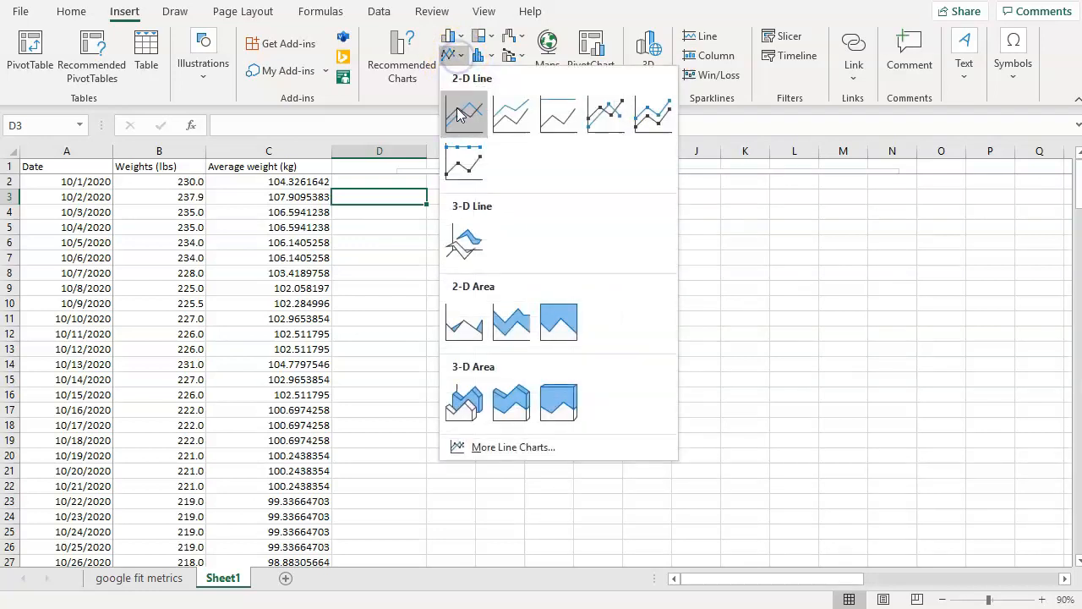
{"action": "left_click", "coordinate": [463, 114]}
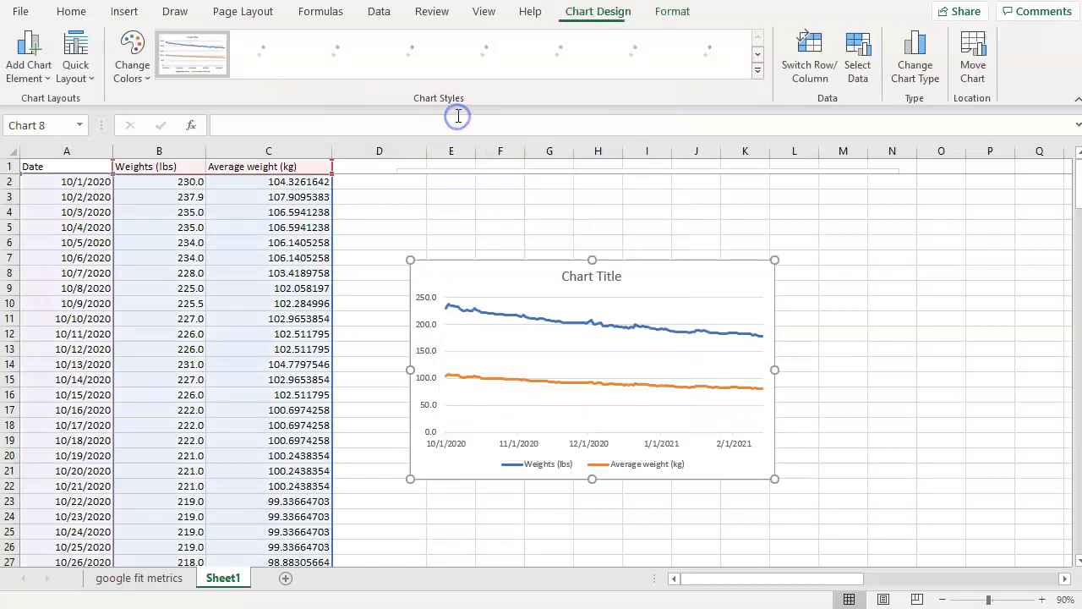
{"action": "mouse_move", "coordinate": [558, 338]}
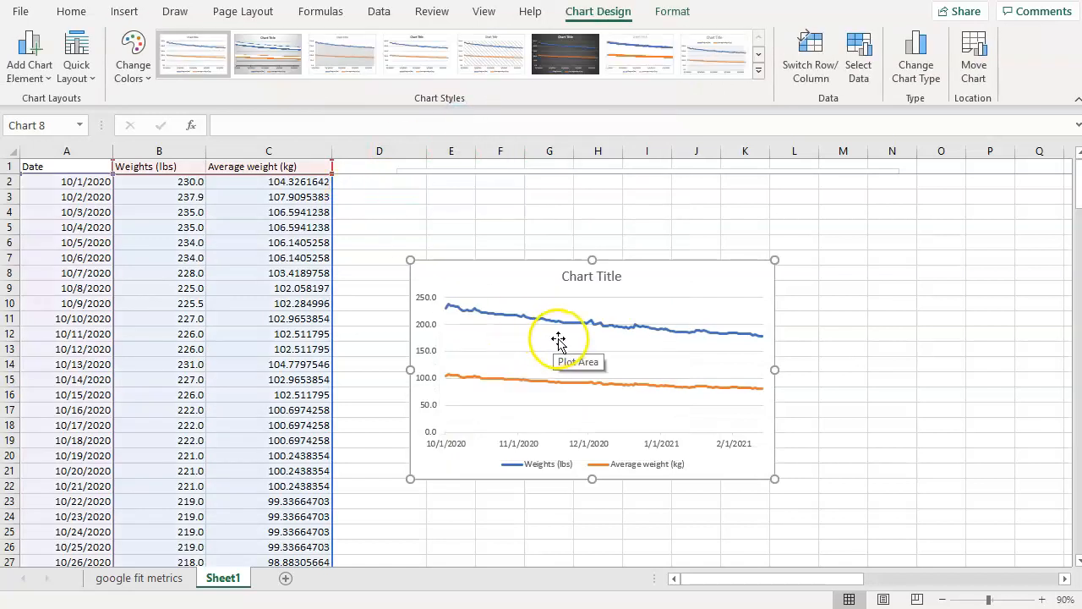
{"action": "mouse_move", "coordinate": [334, 592]}
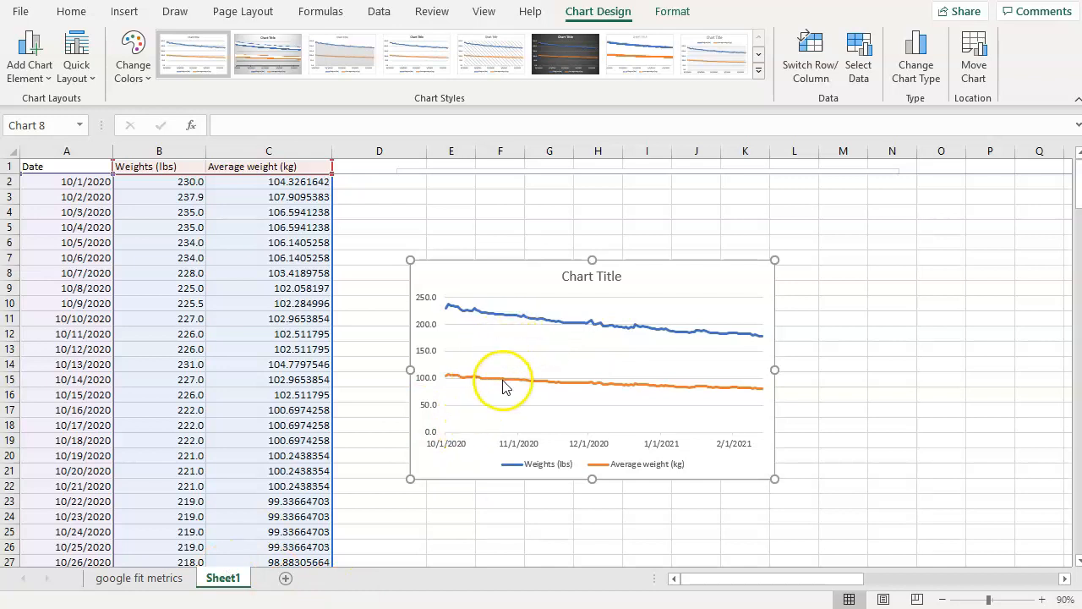
{"action": "mouse_move", "coordinate": [474, 358]}
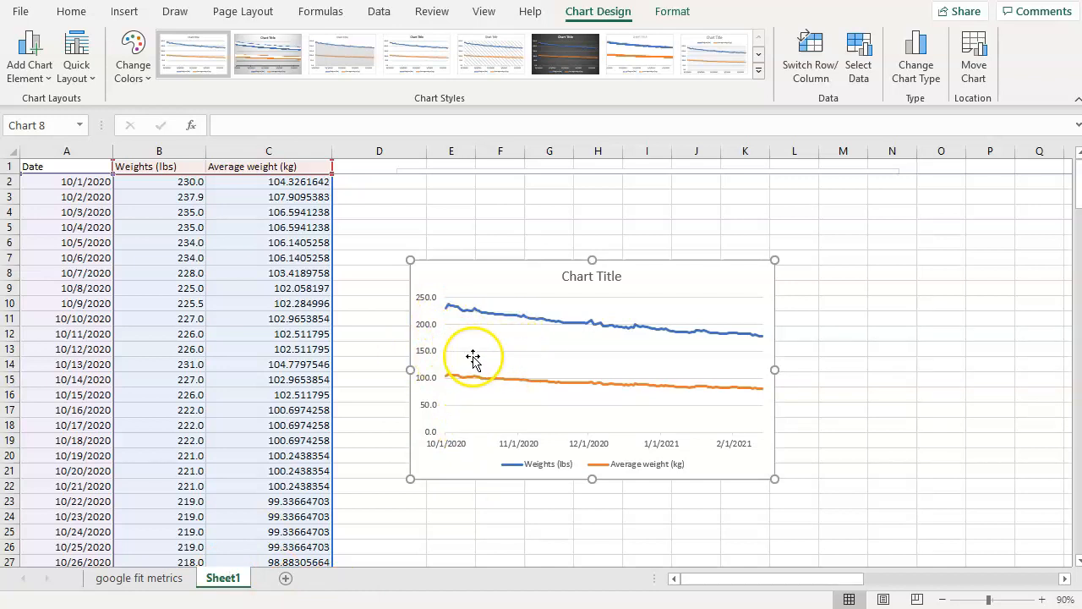
{"action": "mouse_move", "coordinate": [474, 376]}
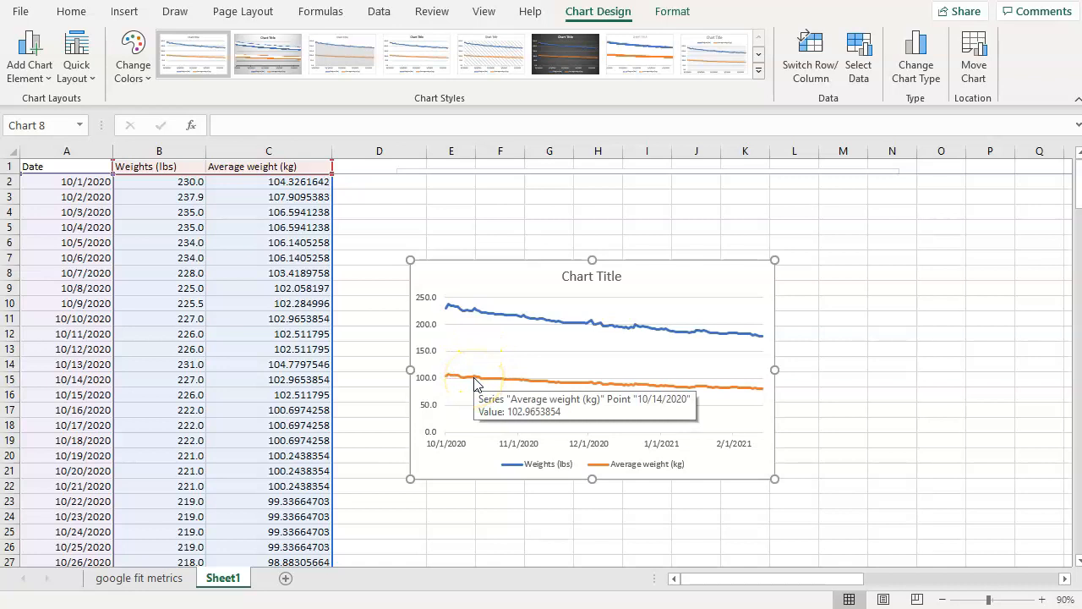
- Delete the orange Average weight series and drag the chart wider to the right
{"action": "left_click", "coordinate": [469, 378]}
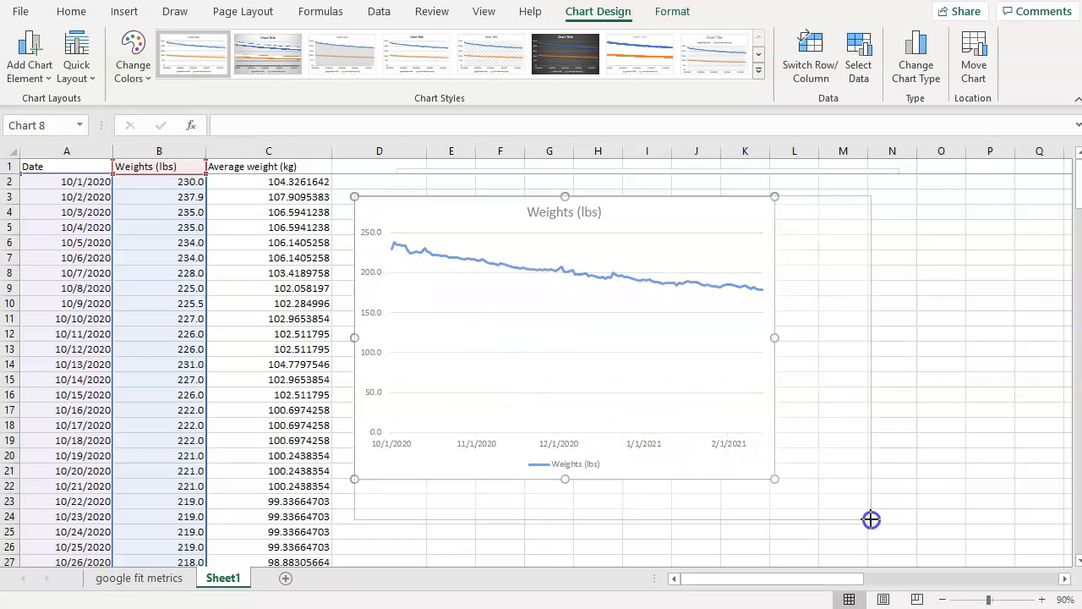
{"action": "left_click_drag", "start_coordinate": [774, 478], "coordinate": [871, 518]}
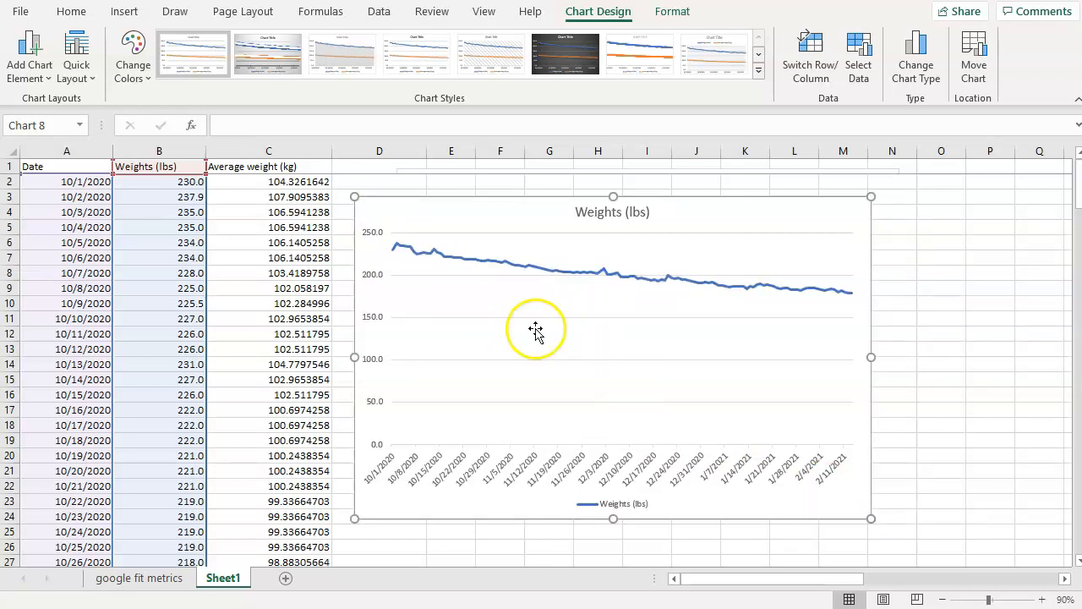
{"action": "mouse_move", "coordinate": [414, 439]}
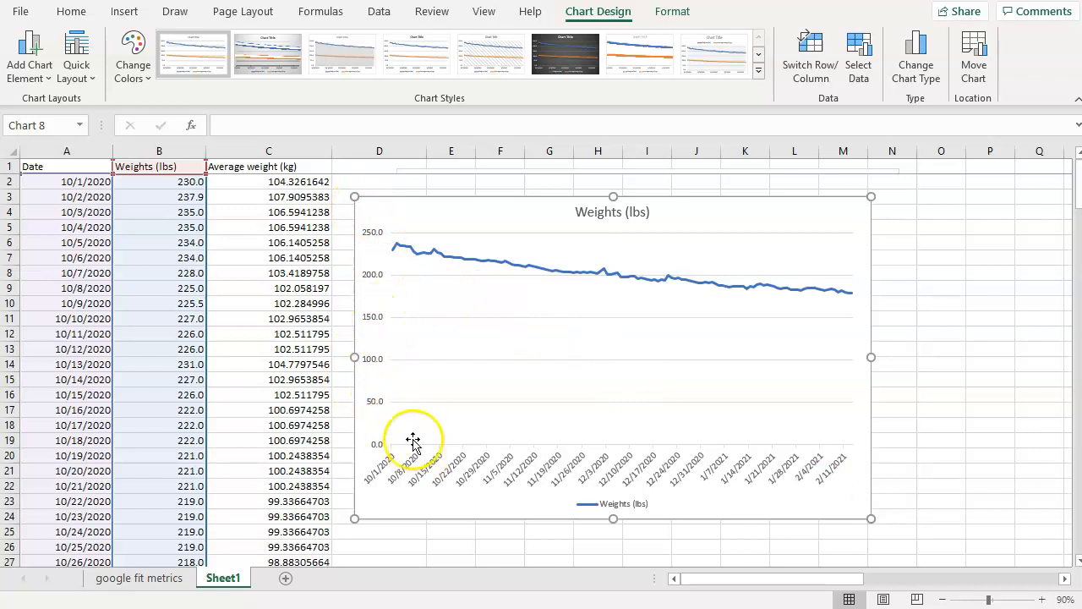
{"action": "mouse_move", "coordinate": [592, 275]}
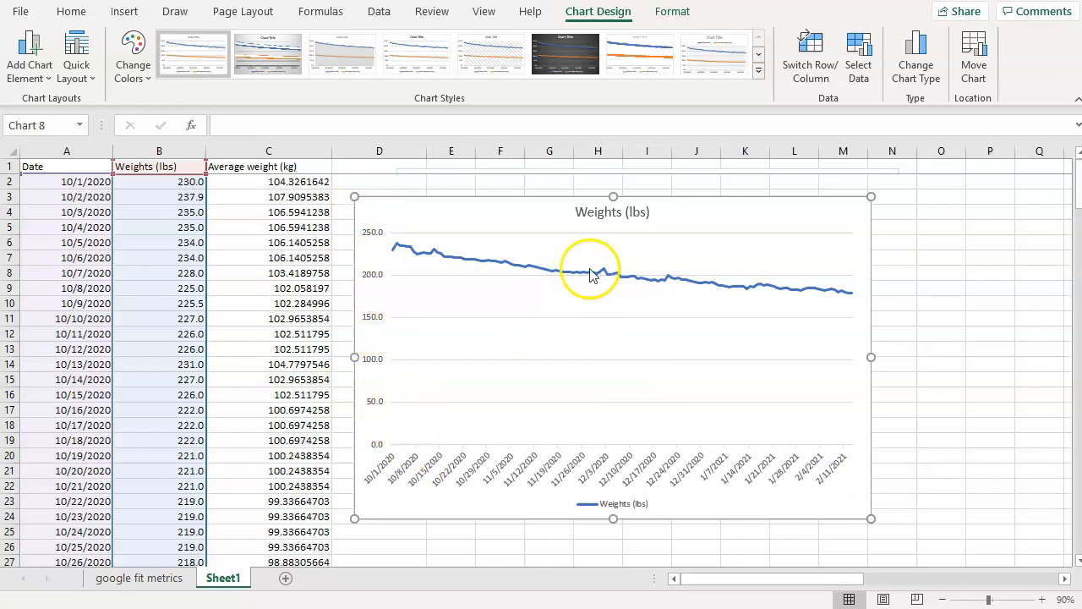
{"action": "mouse_move", "coordinate": [668, 393]}
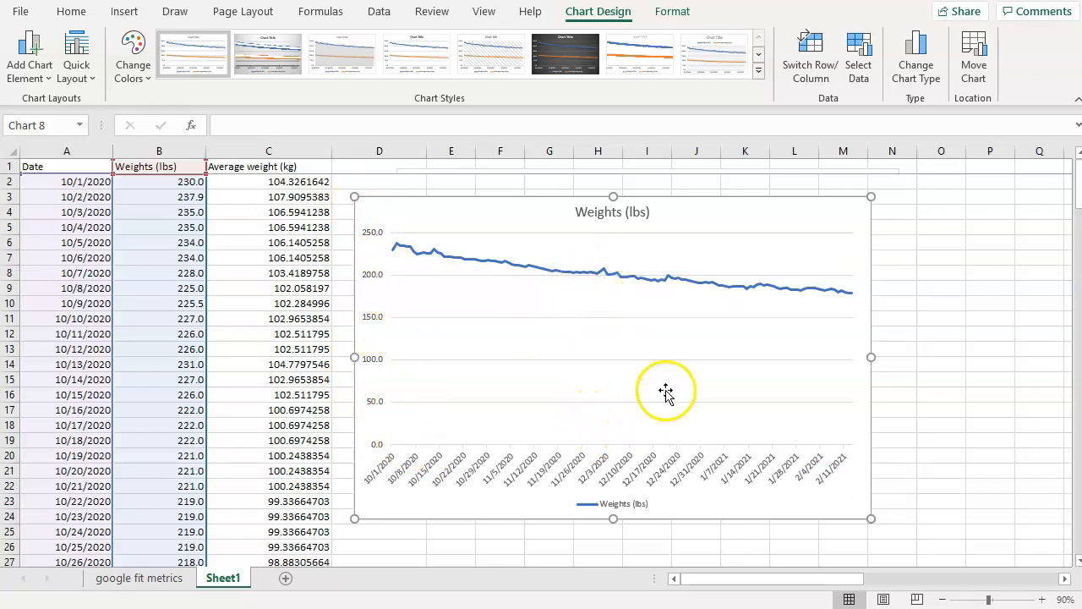
{"action": "mouse_move", "coordinate": [573, 372]}
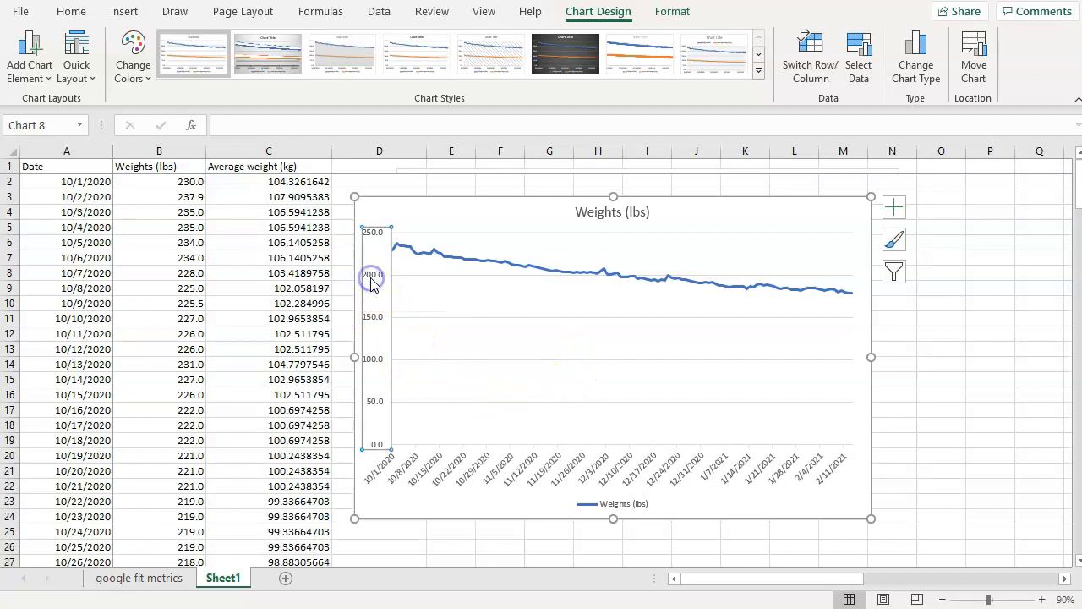
- Set the vertical axis minimum to 170 and maximum to 240
{"action": "double_click", "coordinate": [372, 275]}
{"action": "type", "text": "170"}
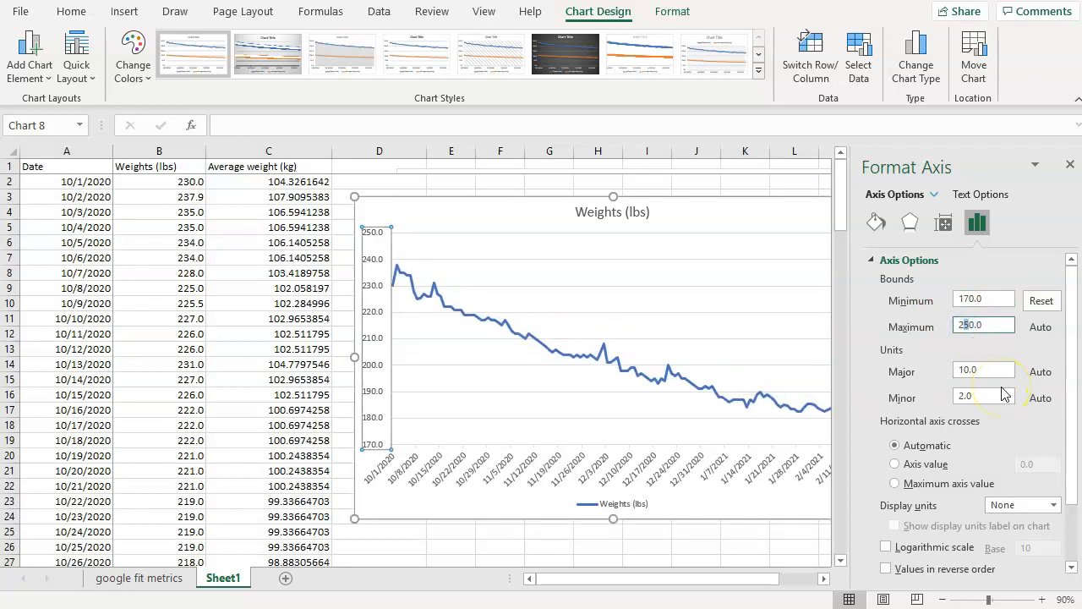
{"action": "type", "text": "240.0"}
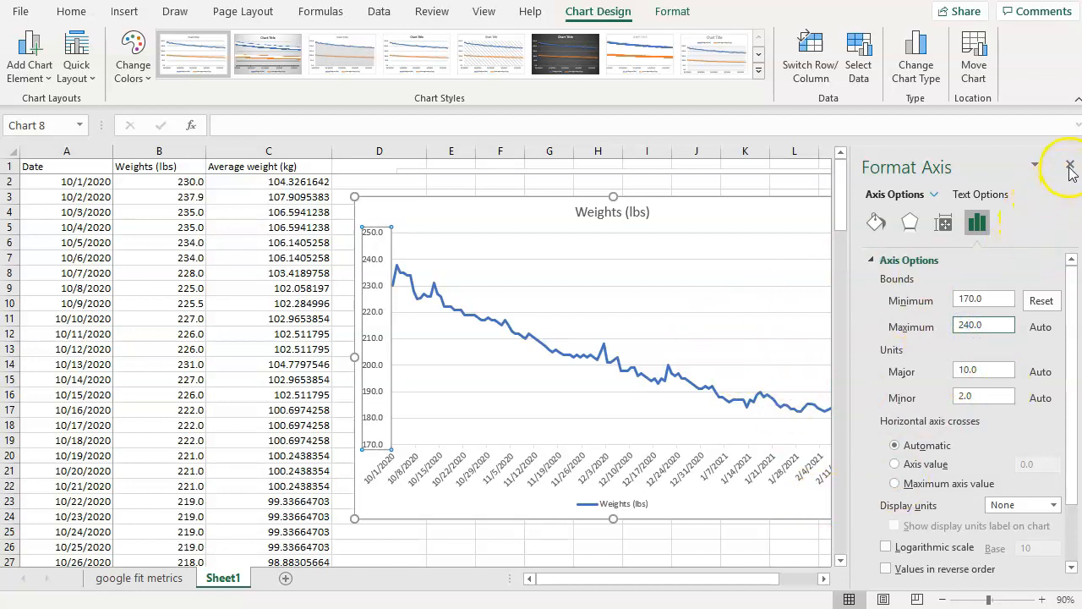
{"action": "left_click", "coordinate": [1069, 164]}
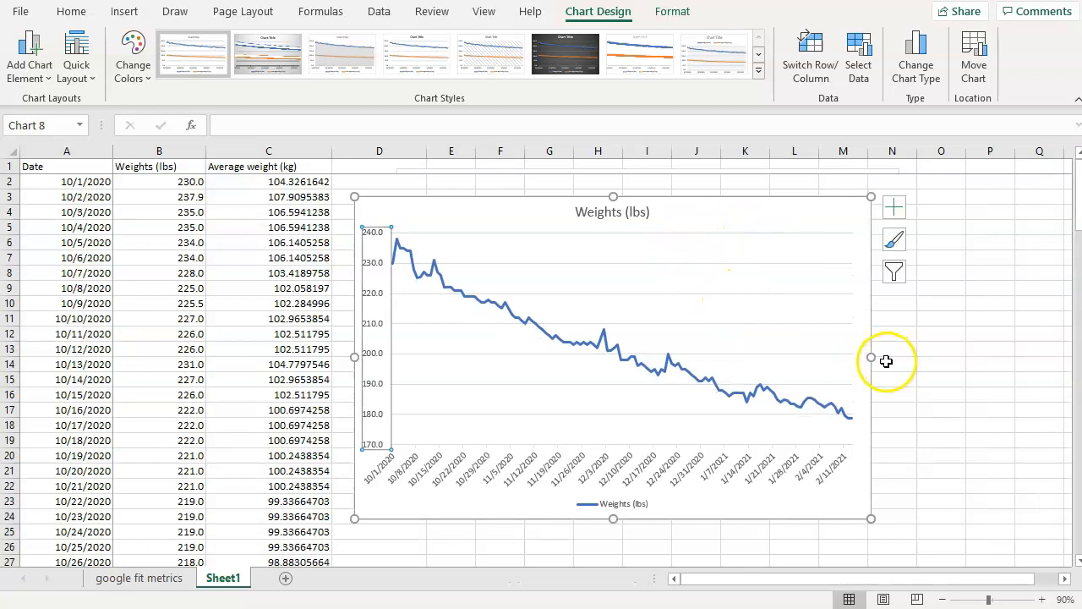
{"action": "left_click_drag", "start_coordinate": [871, 358], "coordinate": [955, 350]}
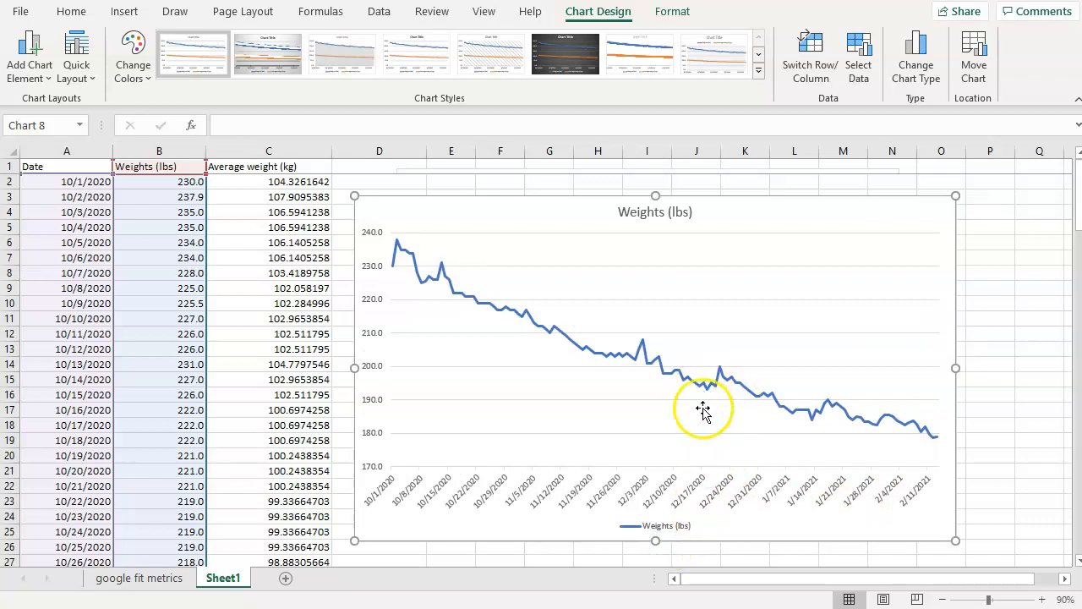
{"action": "mouse_move", "coordinate": [380, 332]}
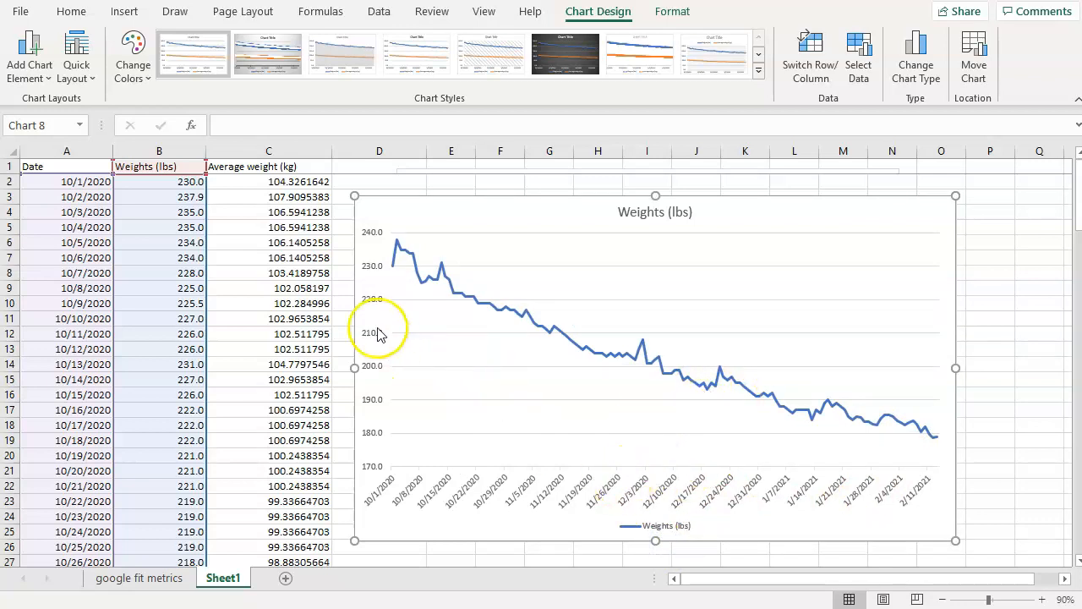
{"action": "mouse_move", "coordinate": [376, 378]}
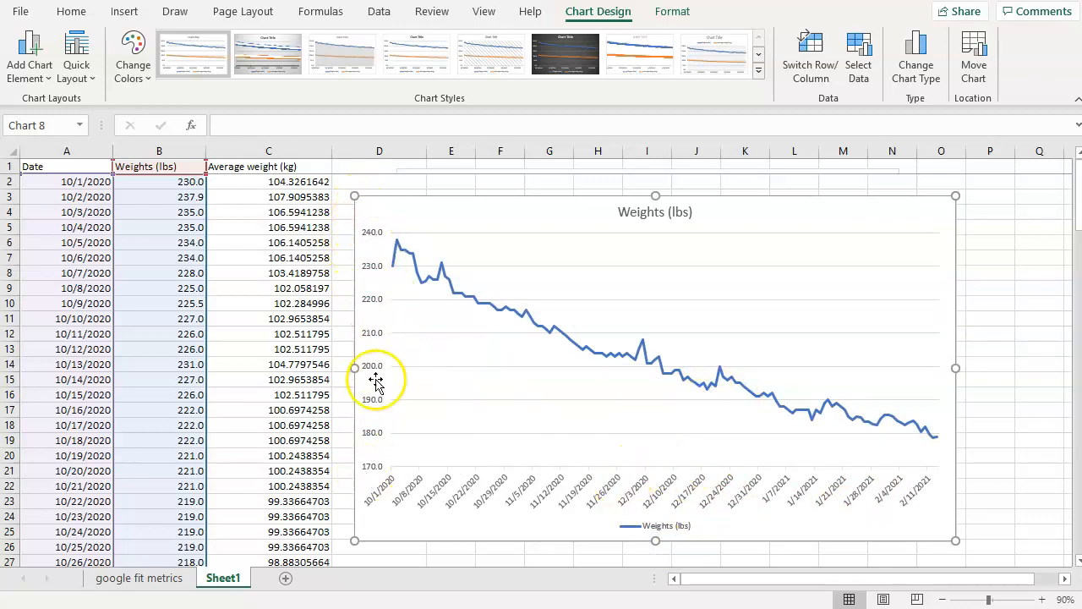
{"action": "mouse_move", "coordinate": [386, 423]}
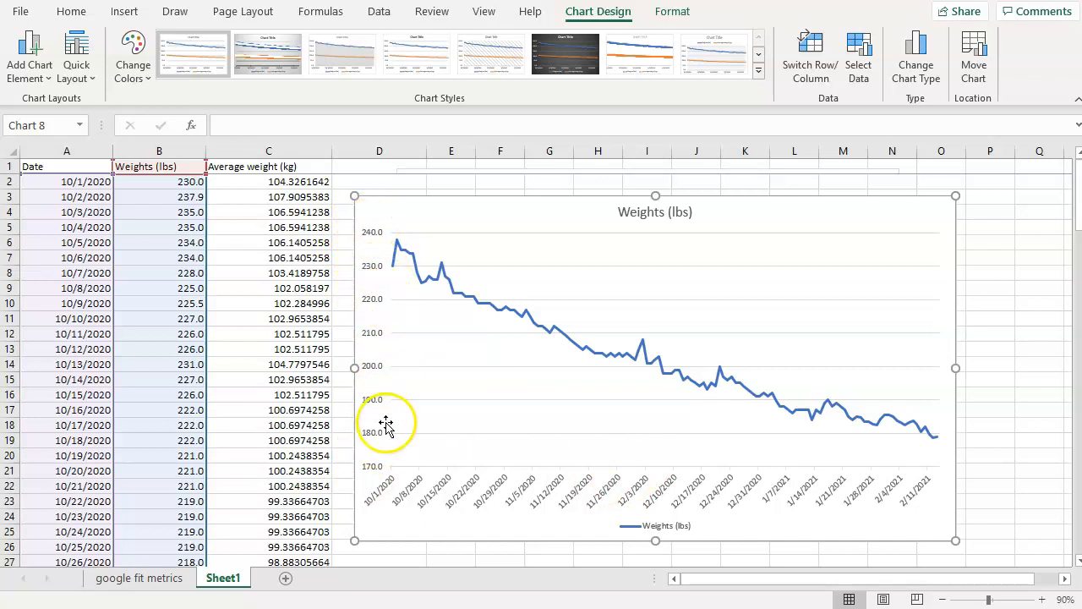
{"action": "mouse_move", "coordinate": [368, 381]}
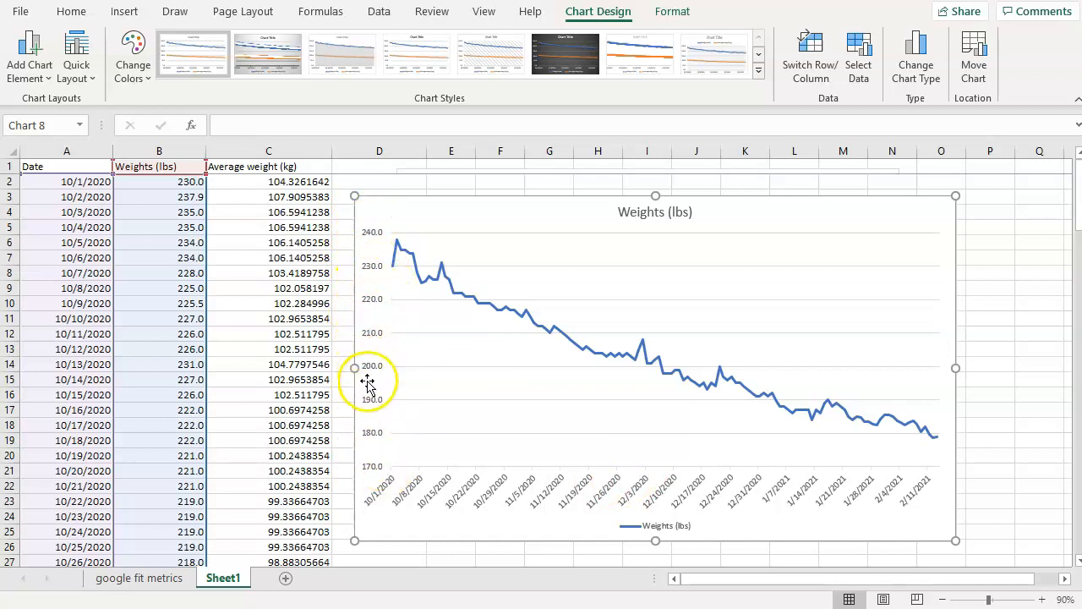
{"action": "mouse_move", "coordinate": [435, 304]}
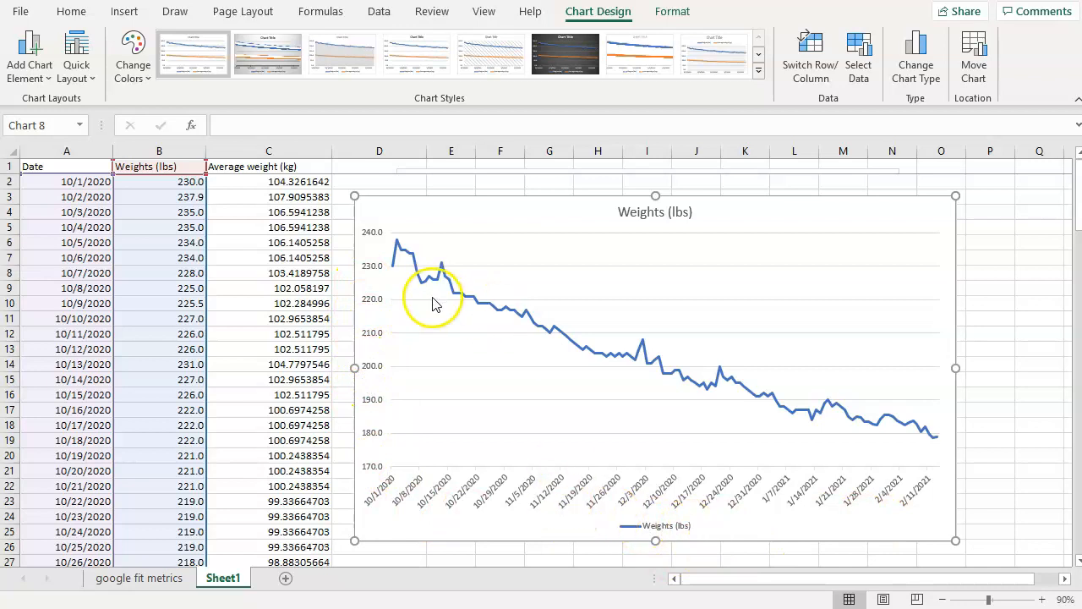
{"action": "mouse_move", "coordinate": [709, 510]}
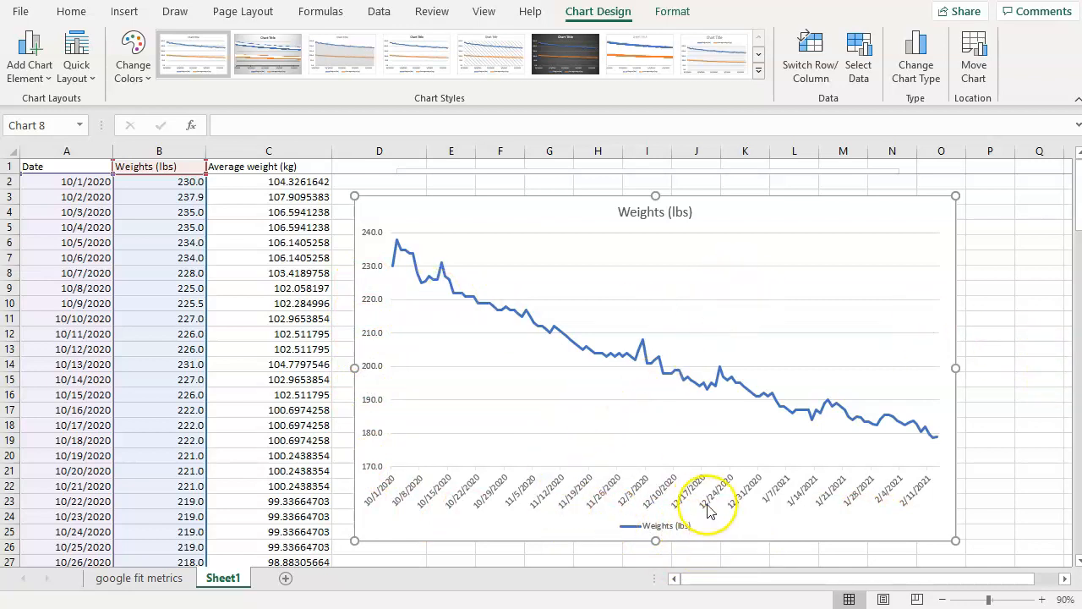
{"action": "double_click", "coordinate": [705, 490]}
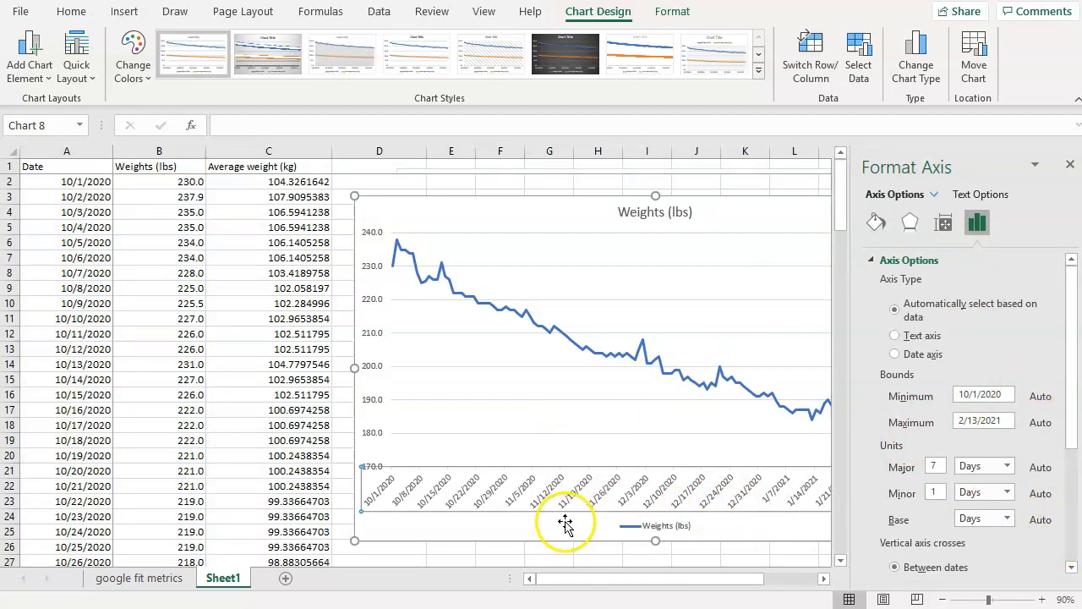
{"action": "mouse_move", "coordinate": [536, 404]}
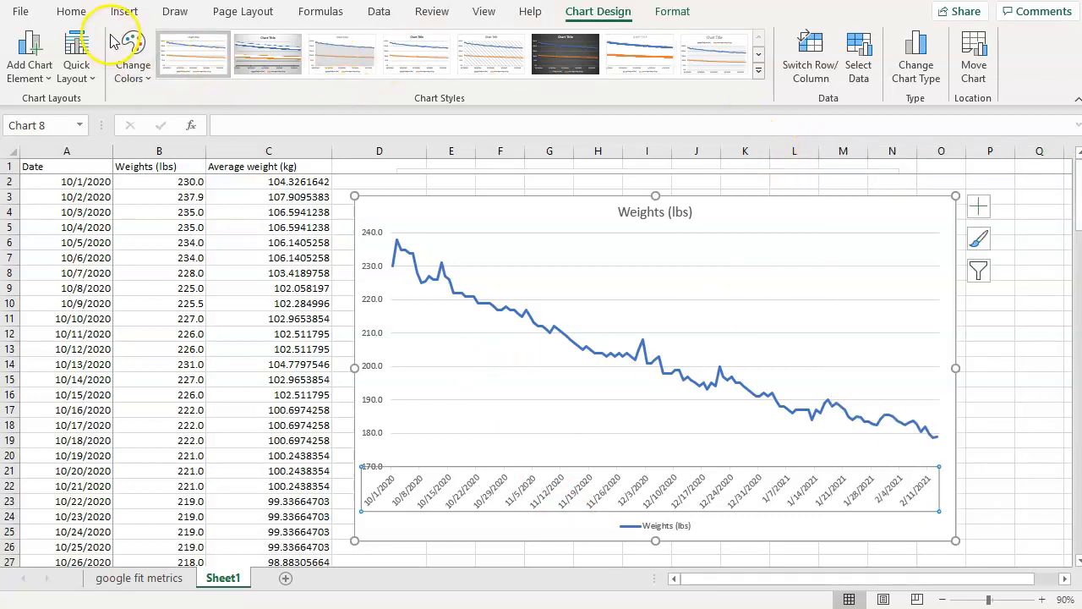
{"action": "left_click", "coordinate": [124, 11]}
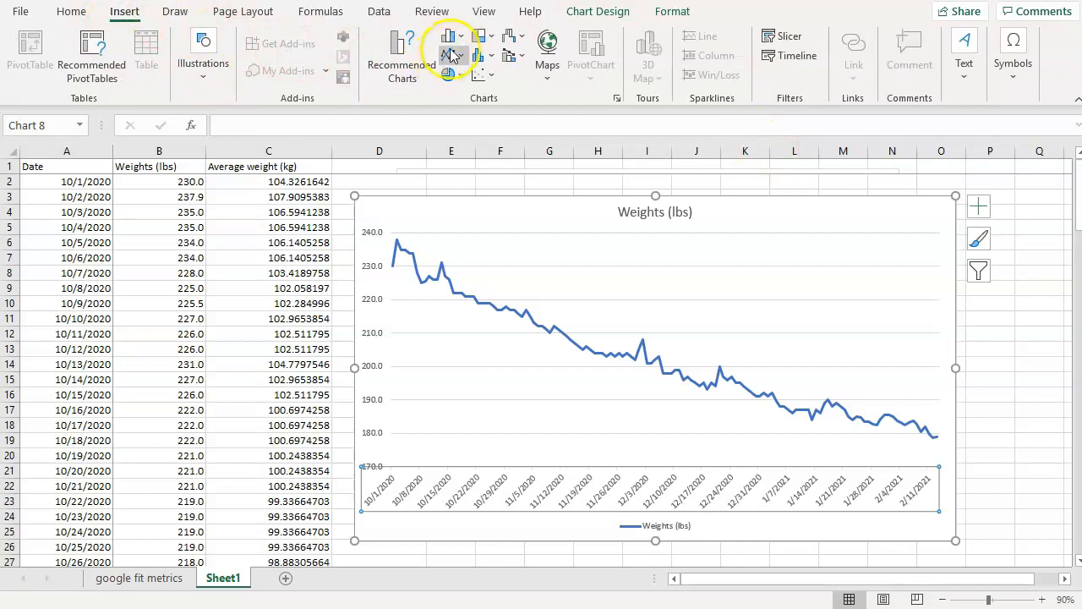
{"action": "mouse_move", "coordinate": [450, 38]}
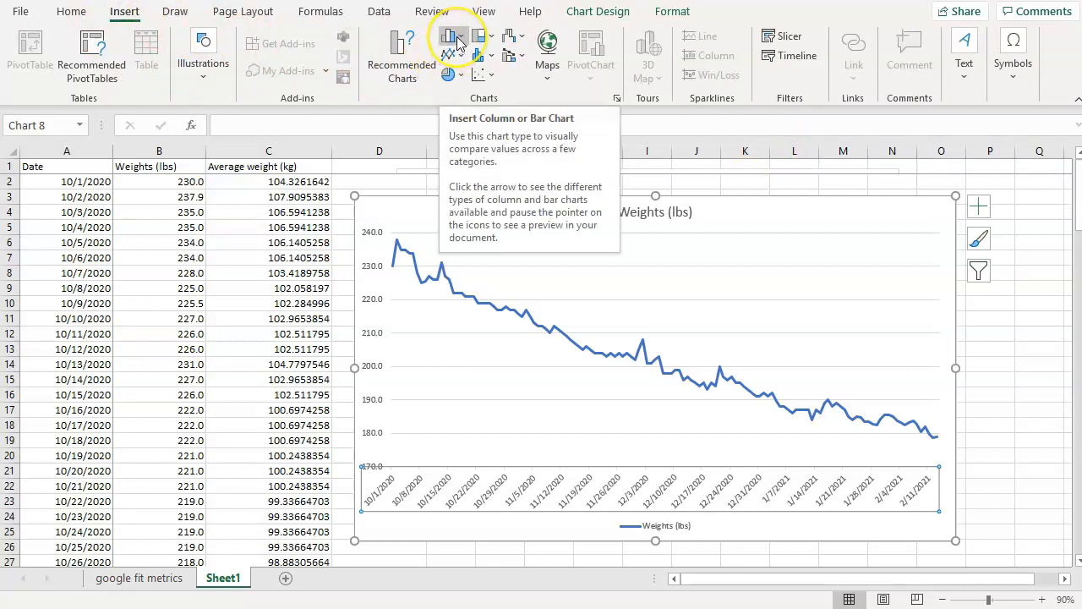
- Change the weight chart to 2-D Clustered Column, then to 2-D Clustered Bar
{"action": "left_click", "coordinate": [451, 36]}
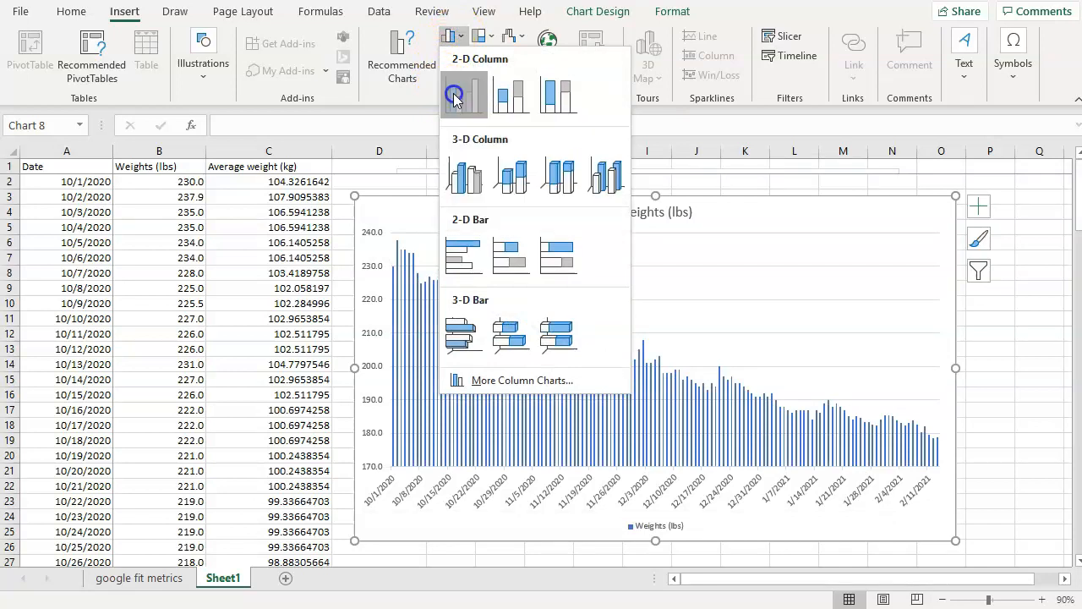
{"action": "left_click", "coordinate": [464, 92]}
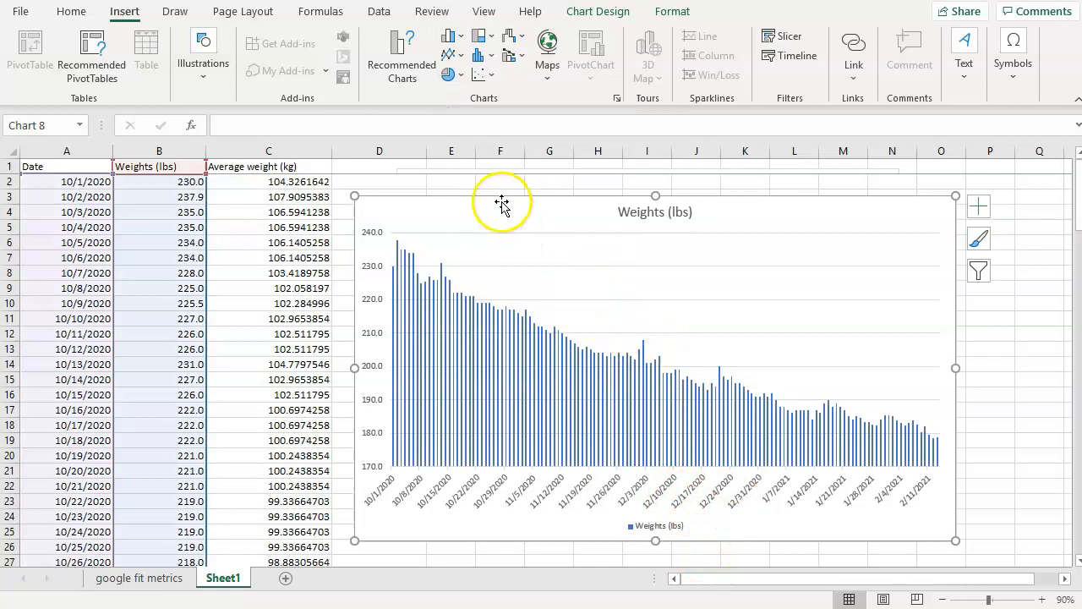
{"action": "left_click", "coordinate": [450, 36]}
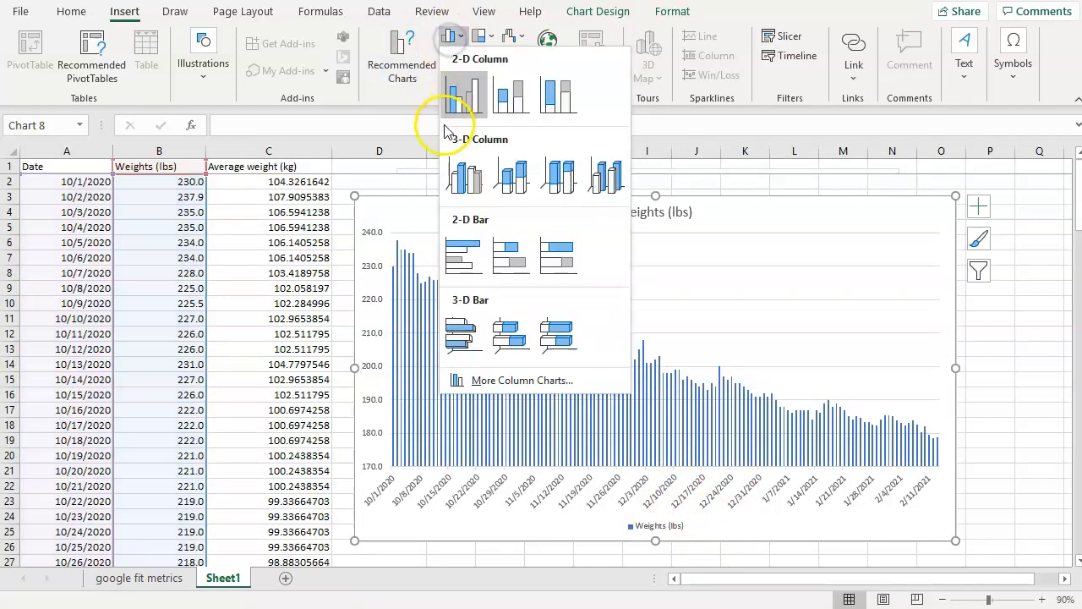
{"action": "mouse_move", "coordinate": [463, 176]}
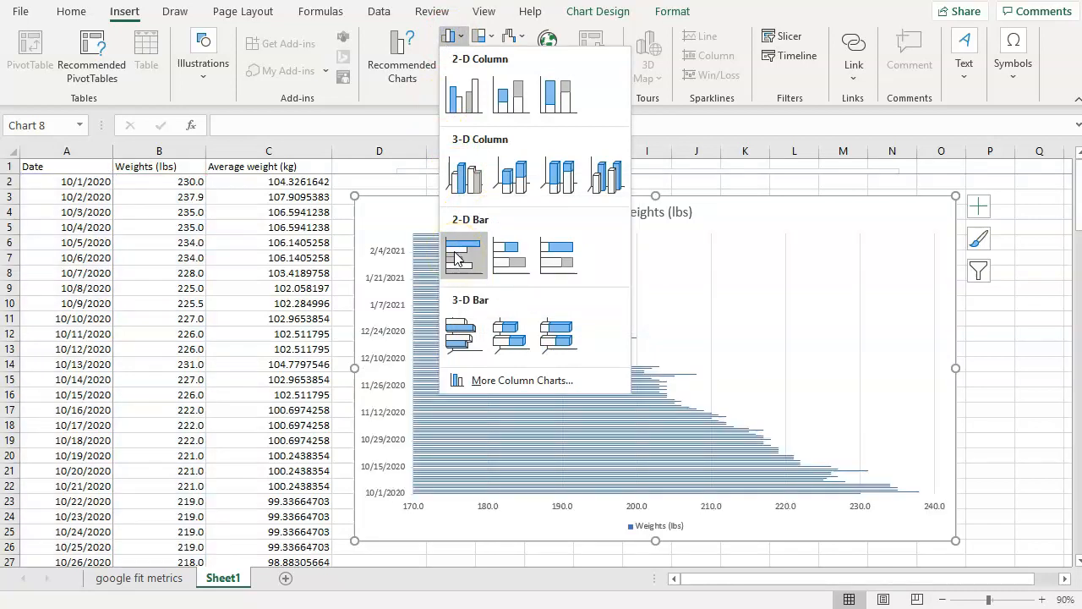
{"action": "left_click", "coordinate": [464, 254]}
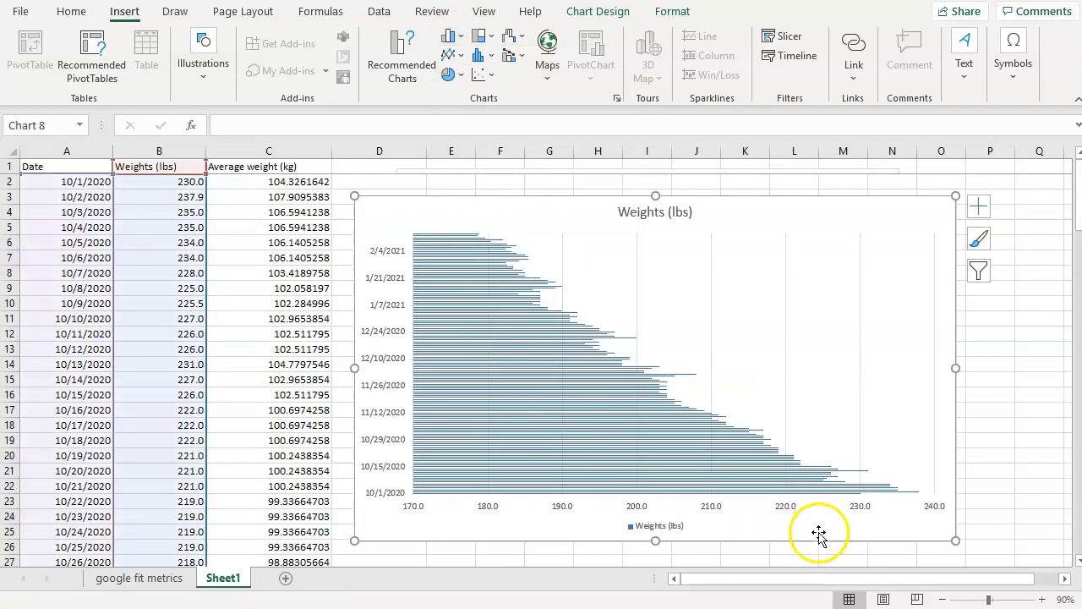
{"action": "mouse_move", "coordinate": [755, 528]}
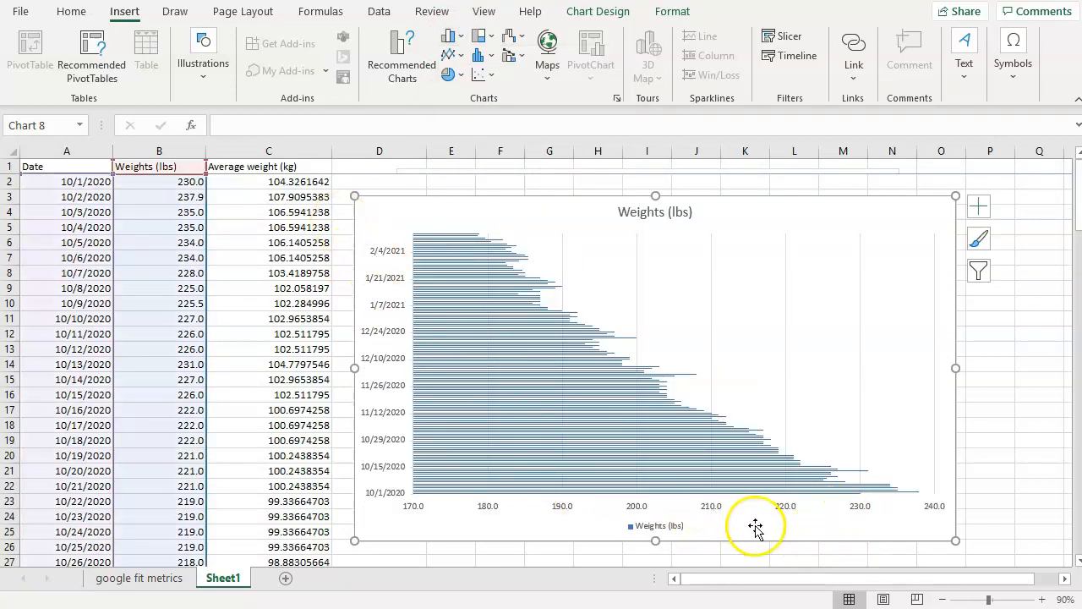
{"action": "mouse_move", "coordinate": [570, 338]}
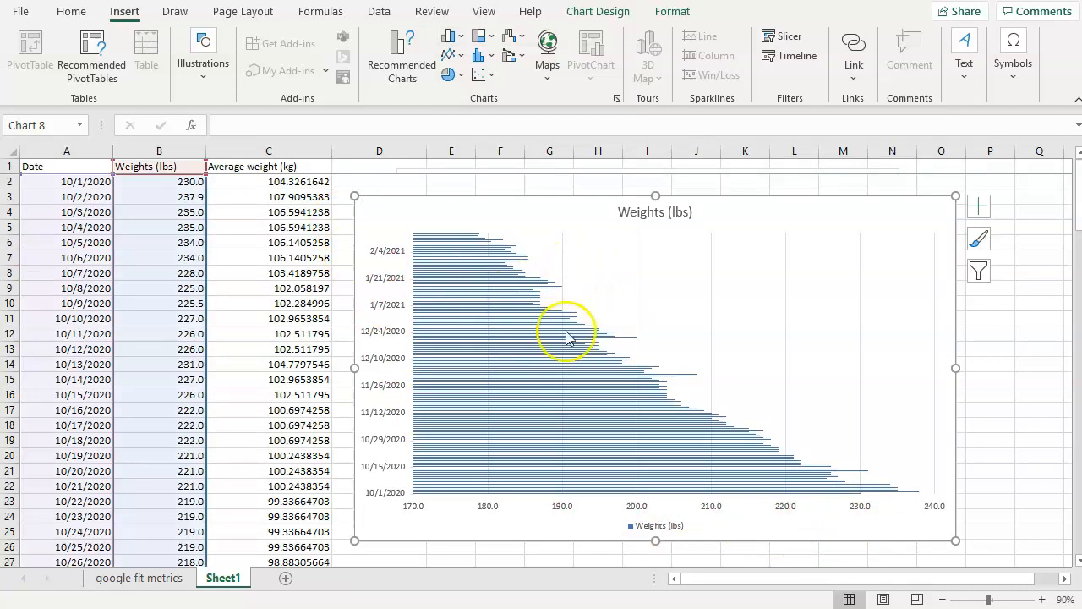
{"action": "mouse_move", "coordinate": [579, 330]}
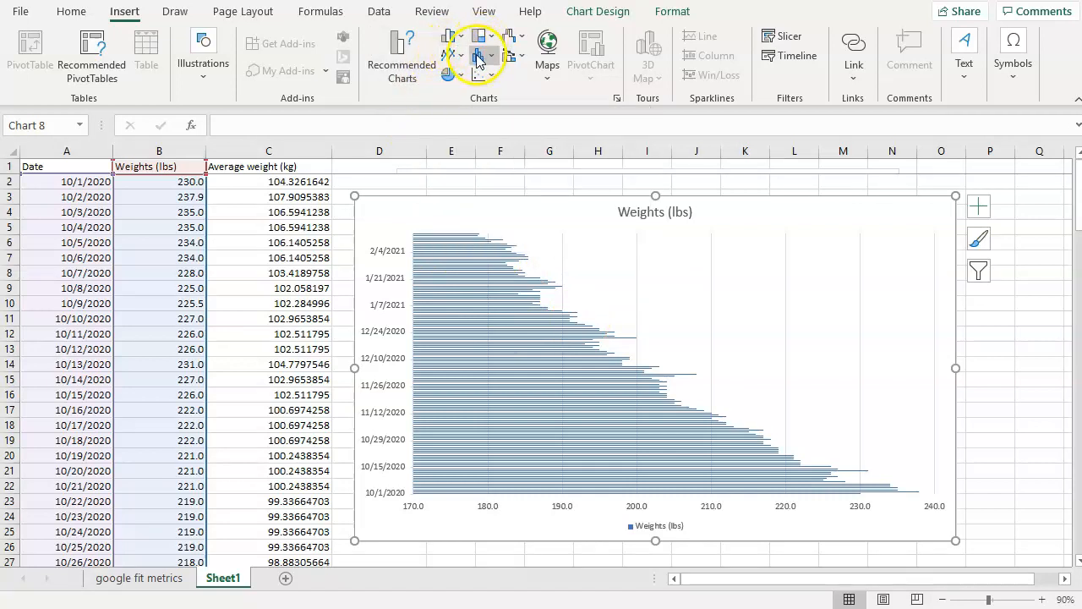
- Switch the weight chart to a Histogram from the statistic chart types
{"action": "left_click", "coordinate": [478, 54]}
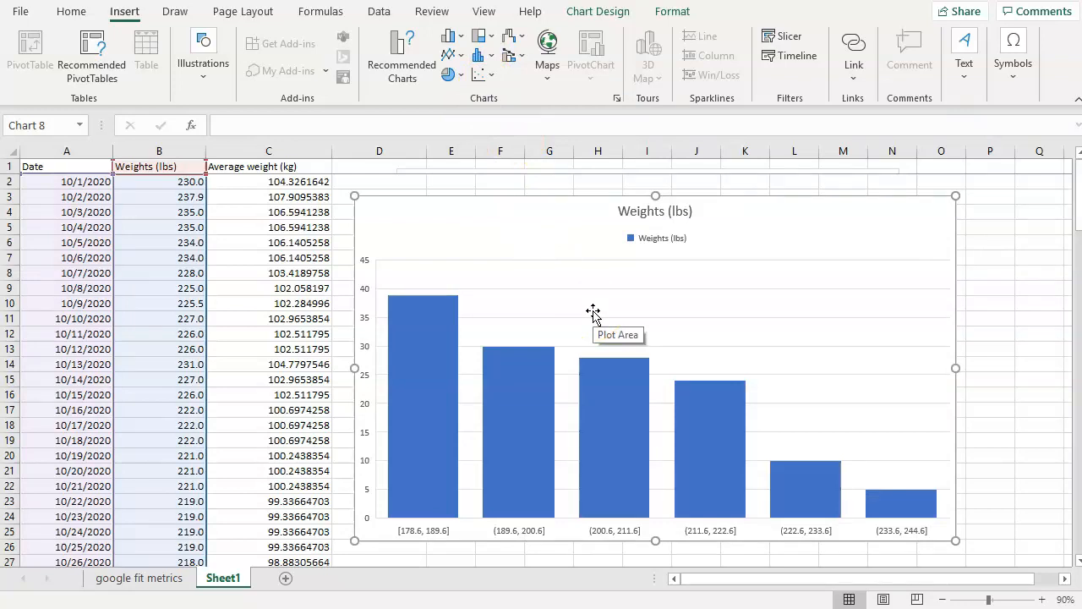
{"action": "mouse_move", "coordinate": [451, 55]}
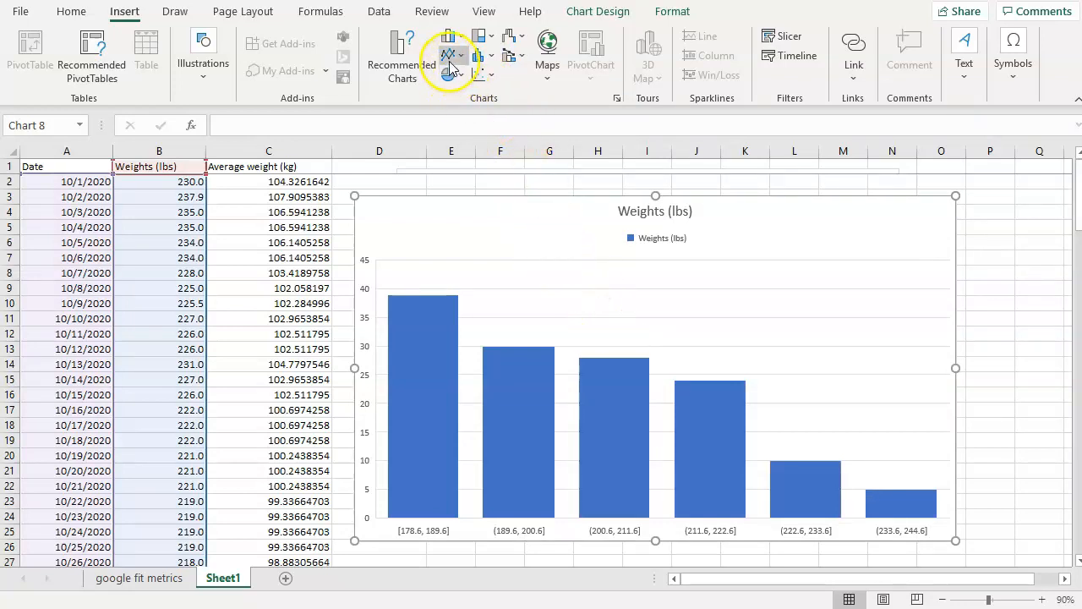
{"action": "mouse_move", "coordinate": [450, 55]}
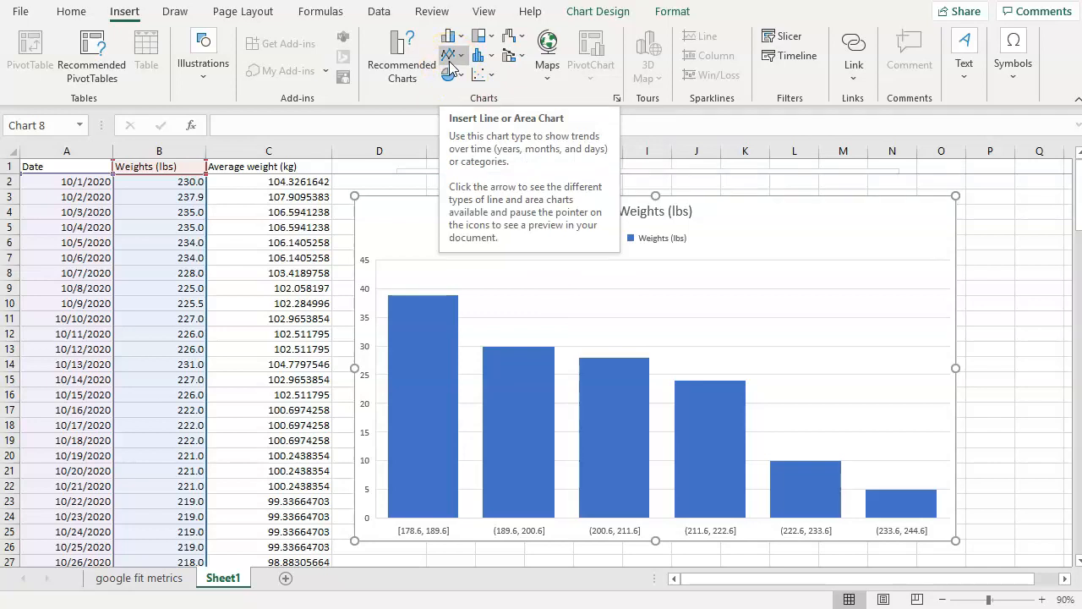
{"action": "mouse_move", "coordinate": [252, 414]}
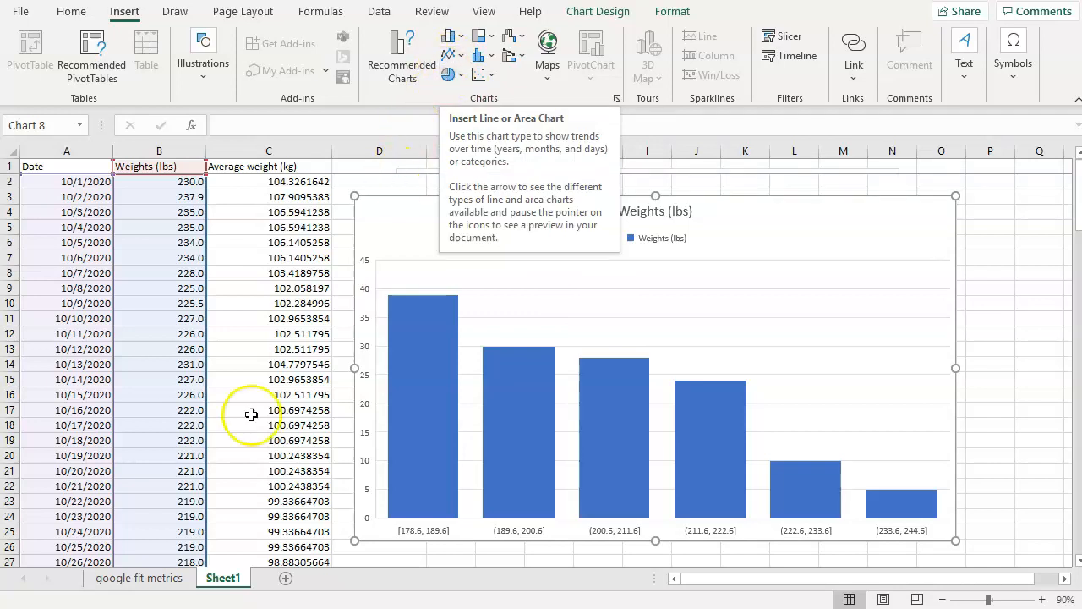